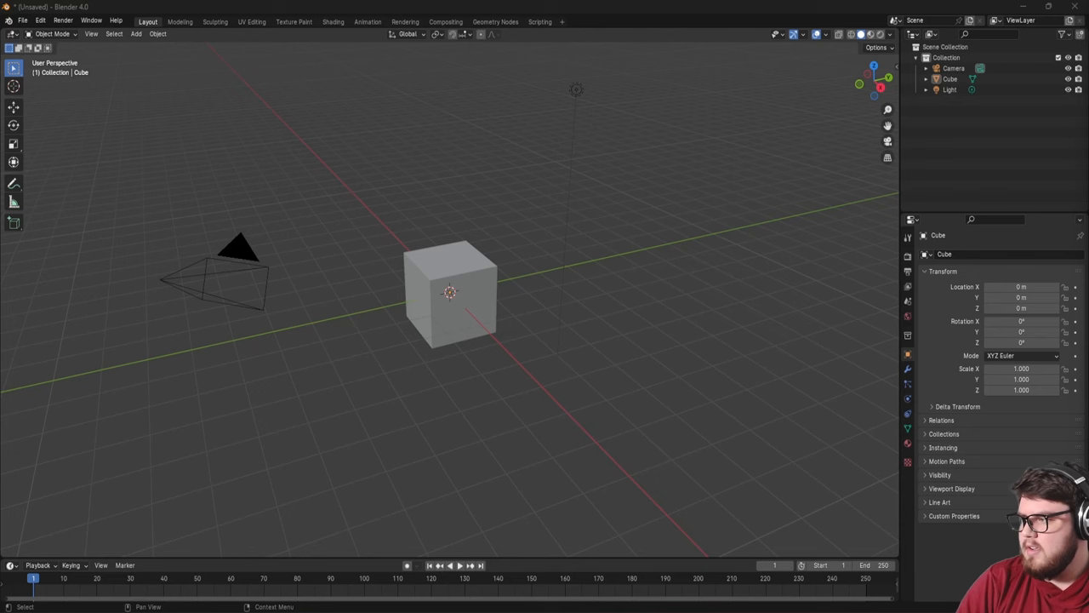
In the Motion Tracking workspace, load the Forest_BG image sequence from the Videos folder
left_click(583, 21)
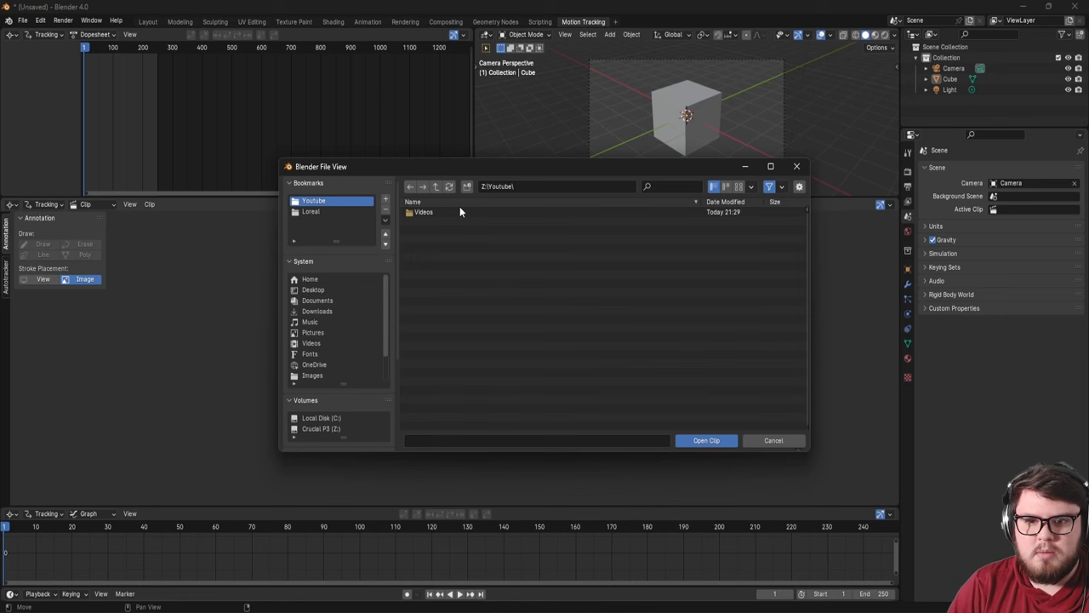
left_click(707, 440)
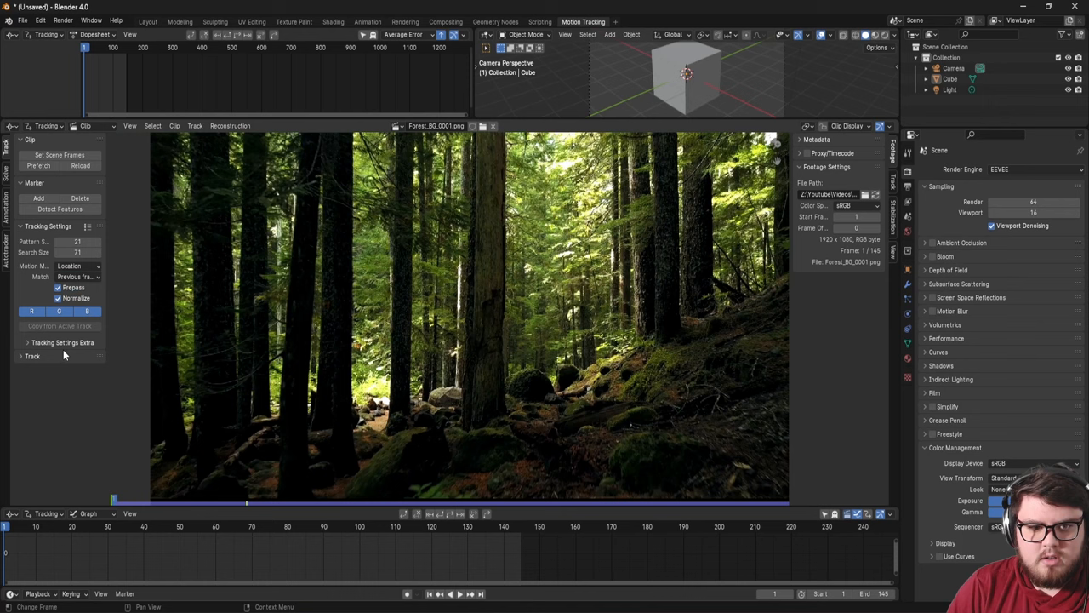
Set scene frames, detect features, track markers forward and set solve keyframe values
left_click(28, 342)
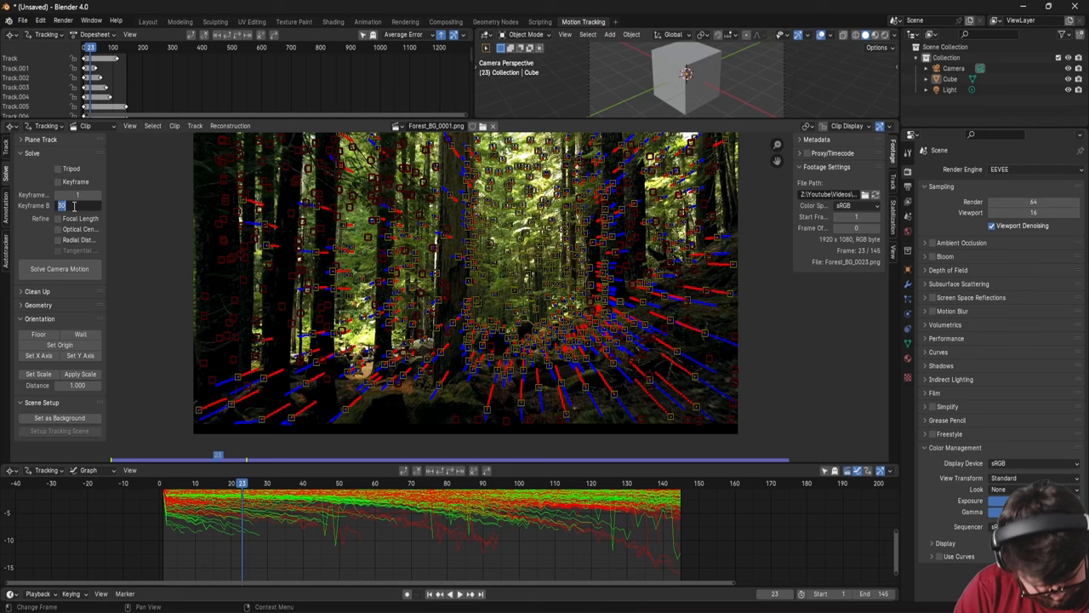
Solve camera motion, clean high-error tracks and re-solve down to 0.34 px error
left_click(59, 268)
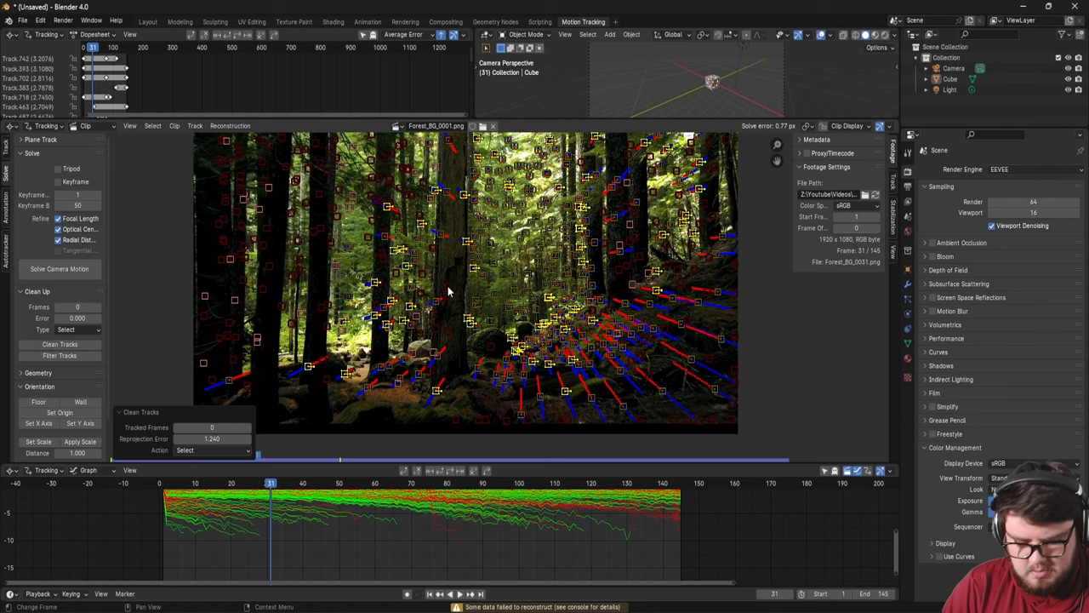
left_click(60, 269)
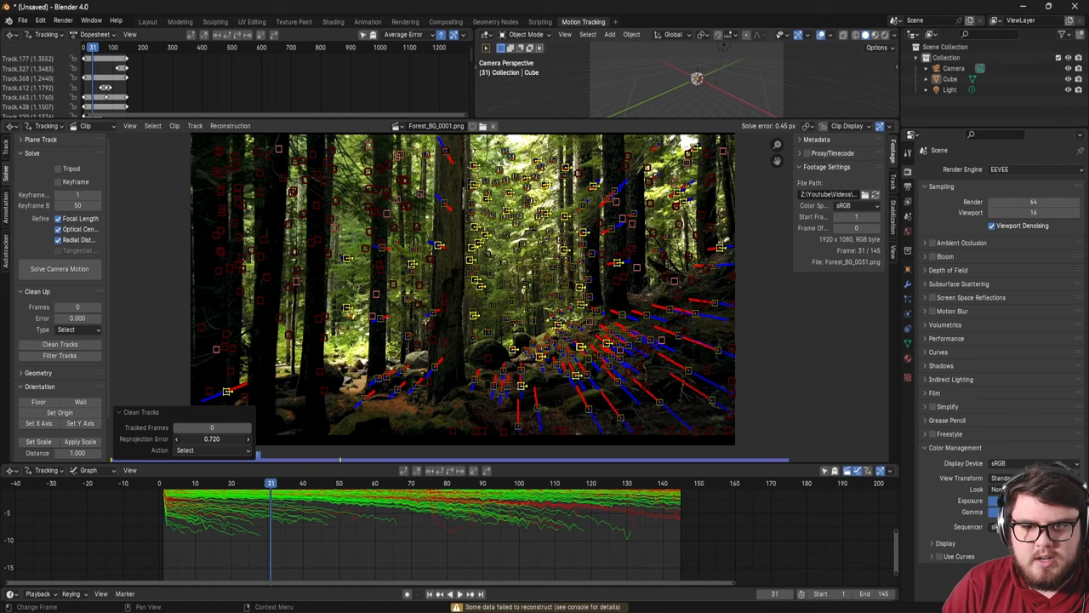
left_click(59, 268)
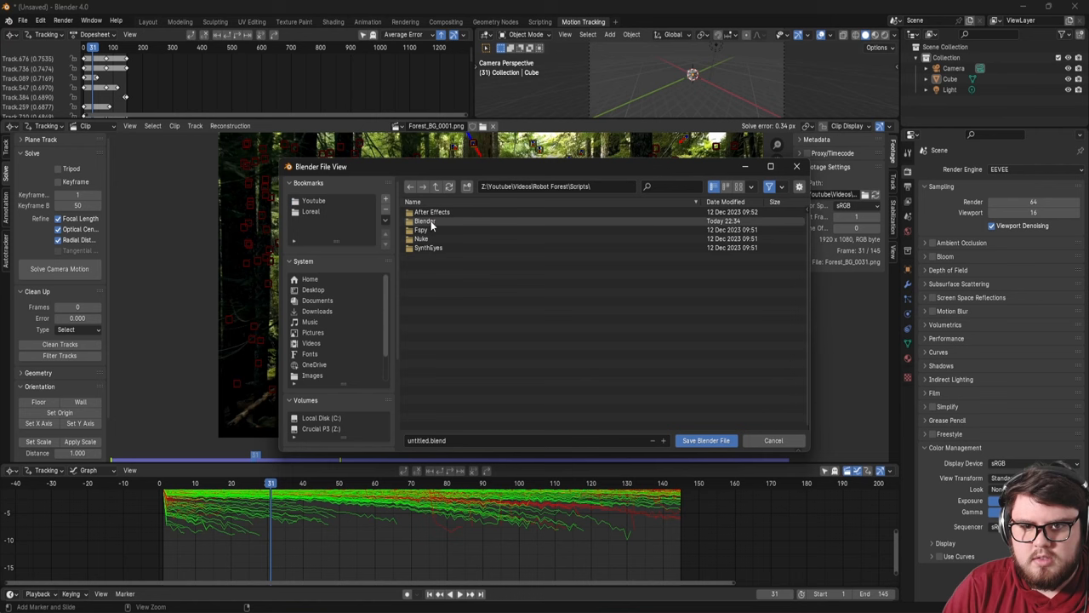
Save as Forest_CG.blend in the Blender folder and set up the tracking scene
double_click(426, 220)
type("Forest_")
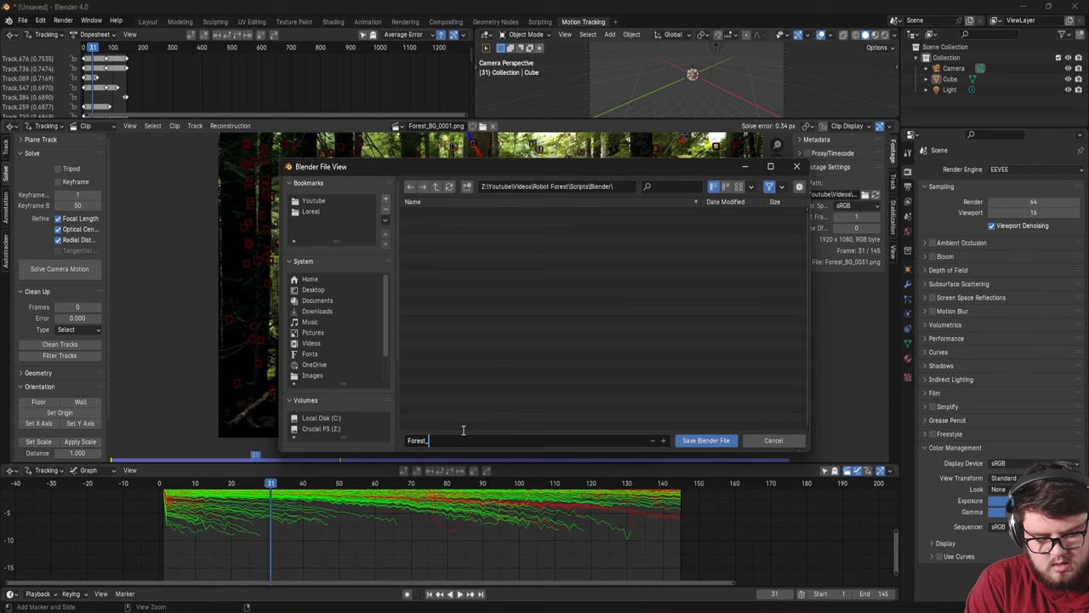
left_click(705, 439)
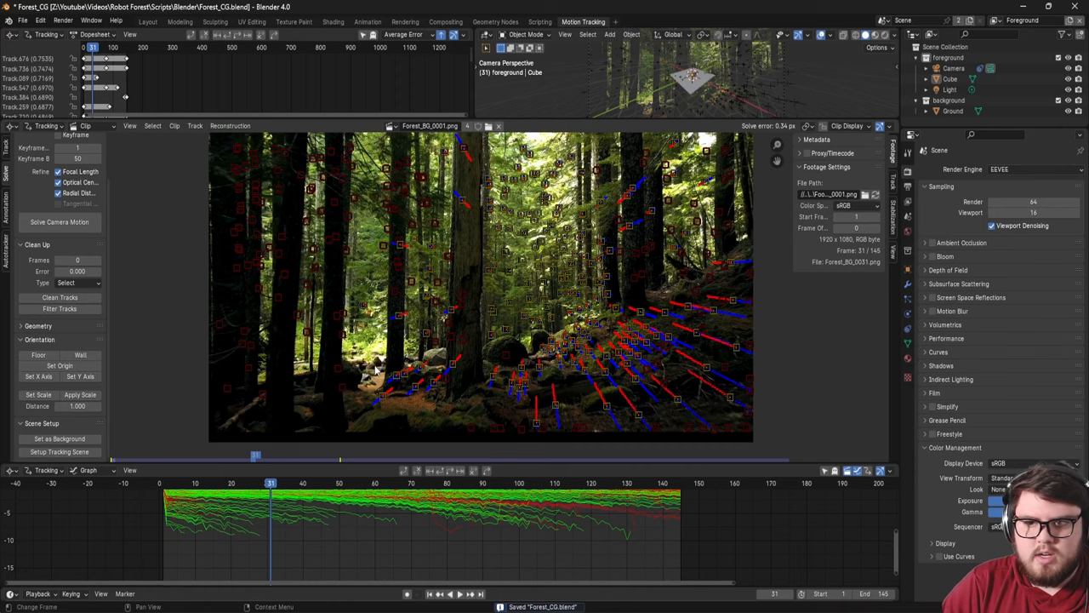
Check the camera view in Layout and choose the Foreground scene
left_click(148, 22)
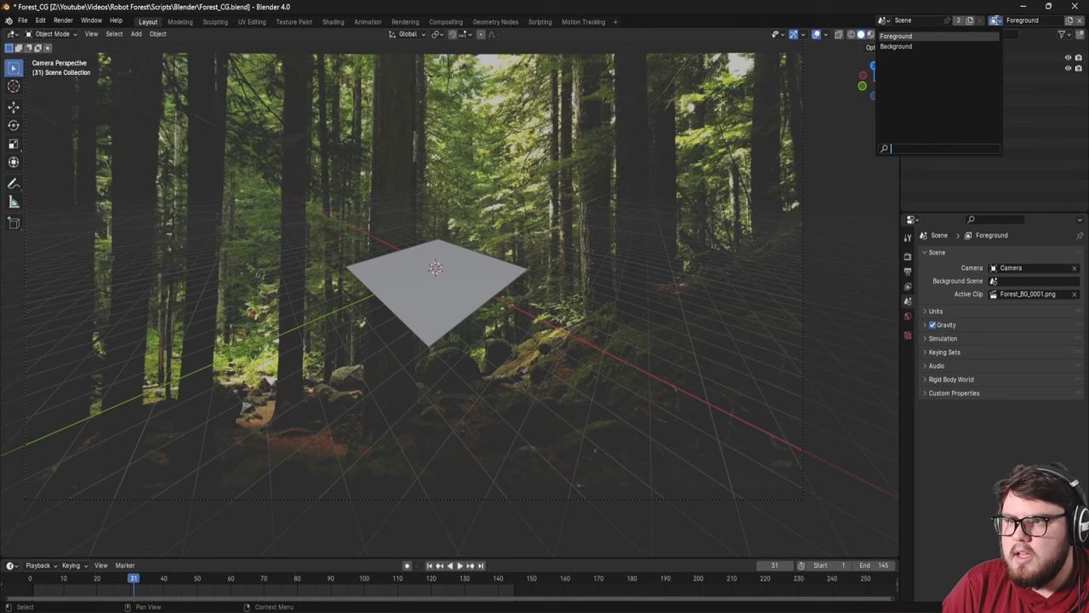
left_click(445, 22)
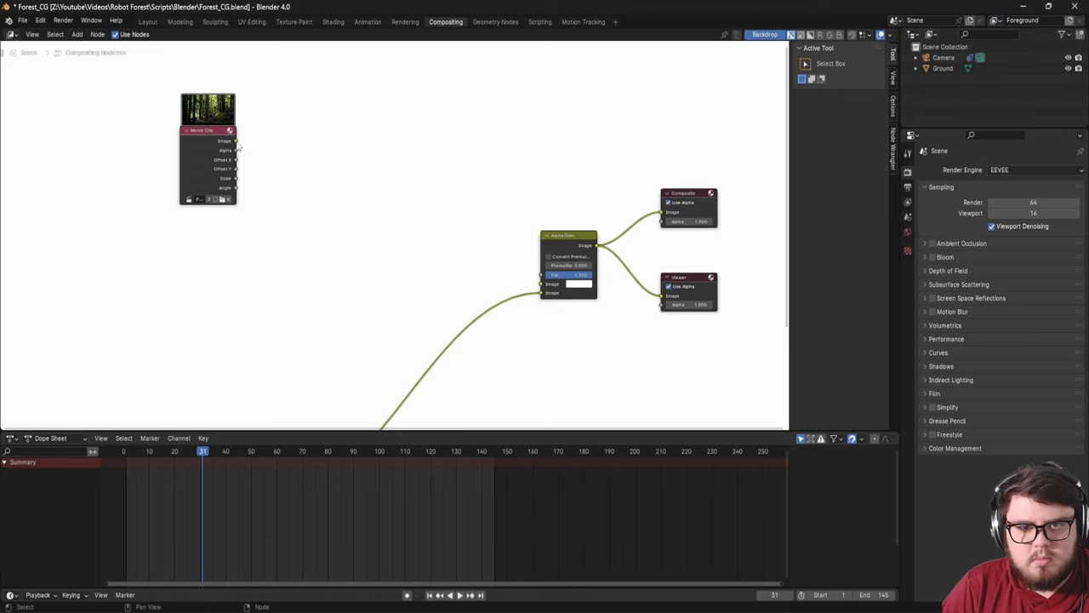
left_click(147, 22)
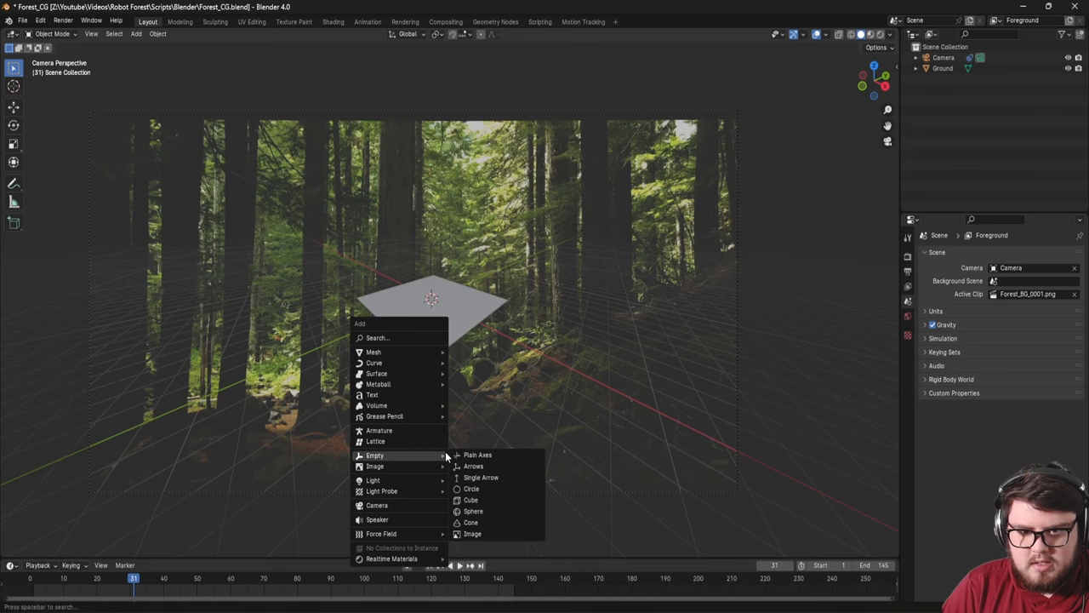
Add a Plain Axes empty, parent the scene objects to it and delete the unneeded object
left_click(477, 454)
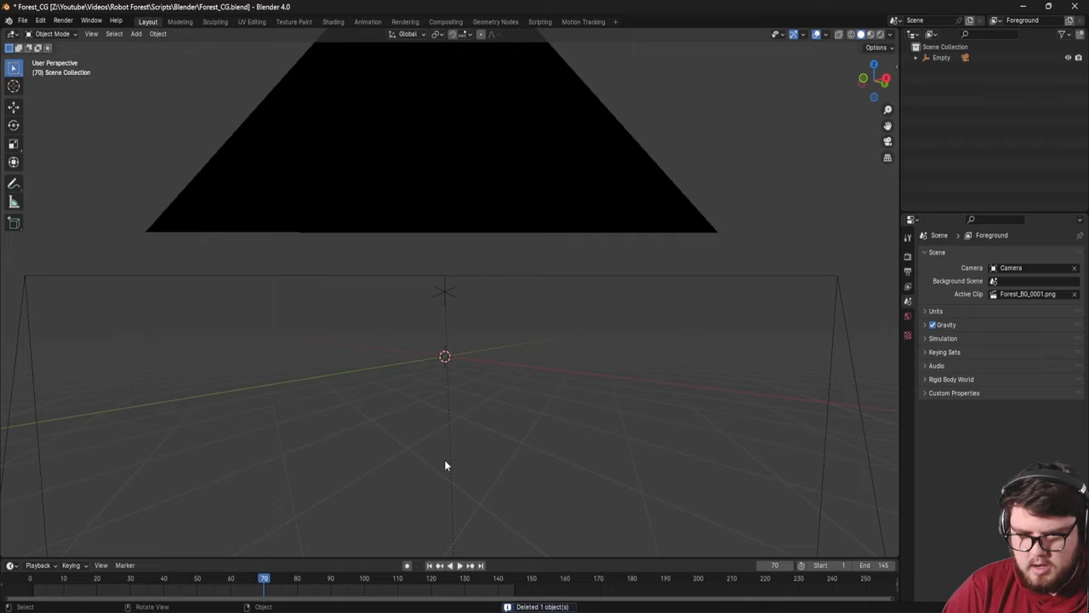
Append all objects from the Drone model's blend file
left_click(22, 20)
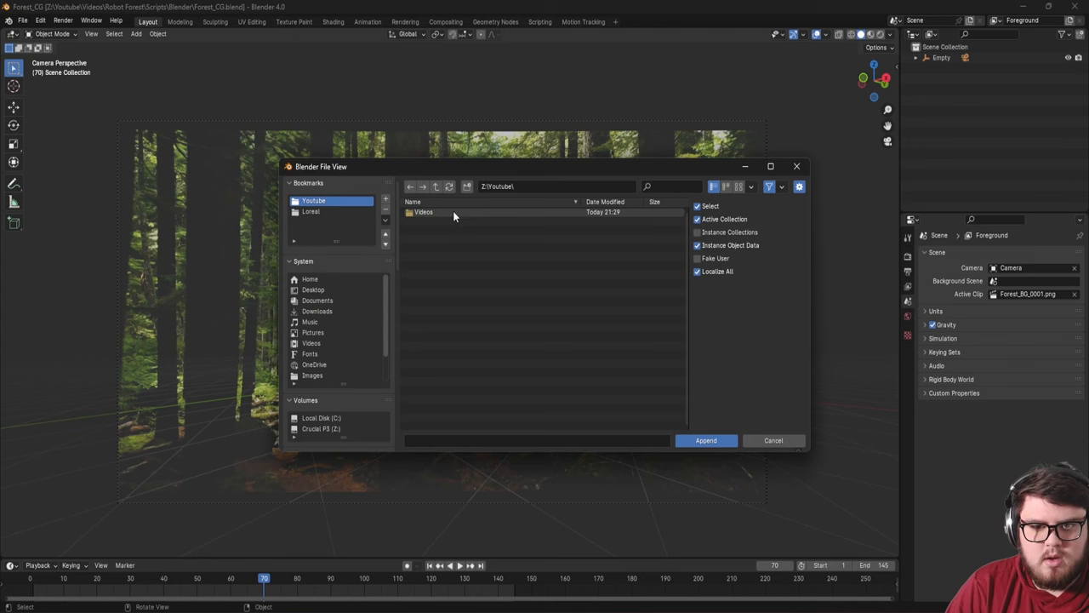
double_click(422, 212)
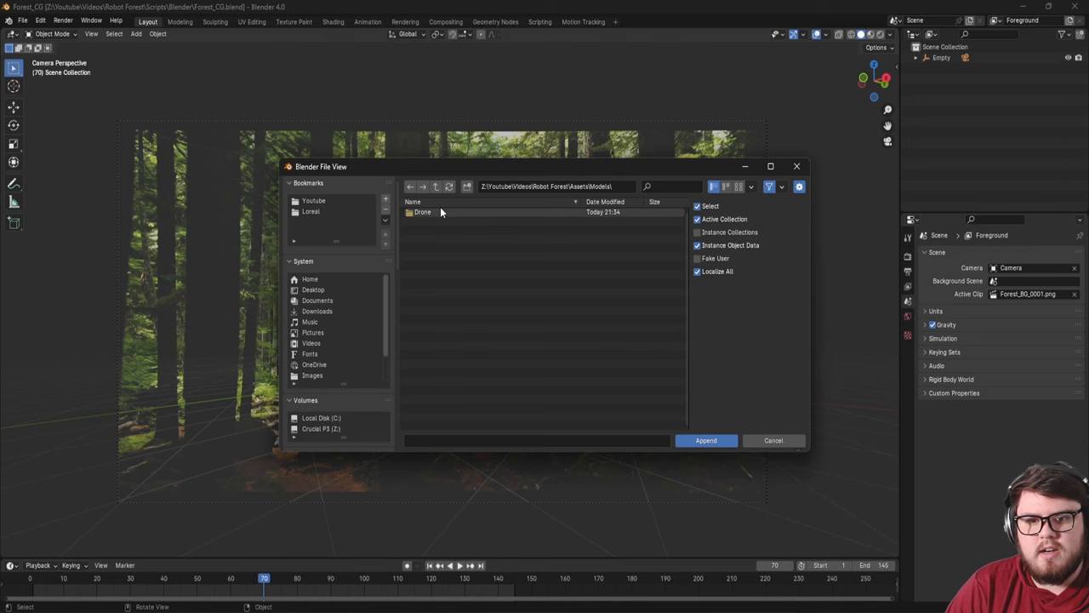
double_click(423, 212)
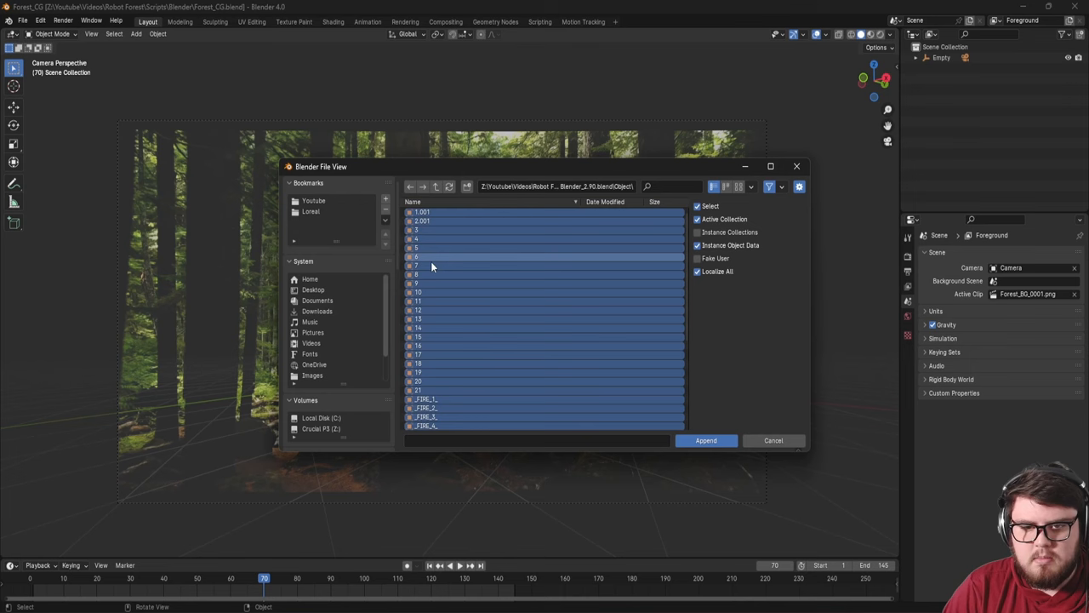
left_click(705, 439)
type("Rbo")
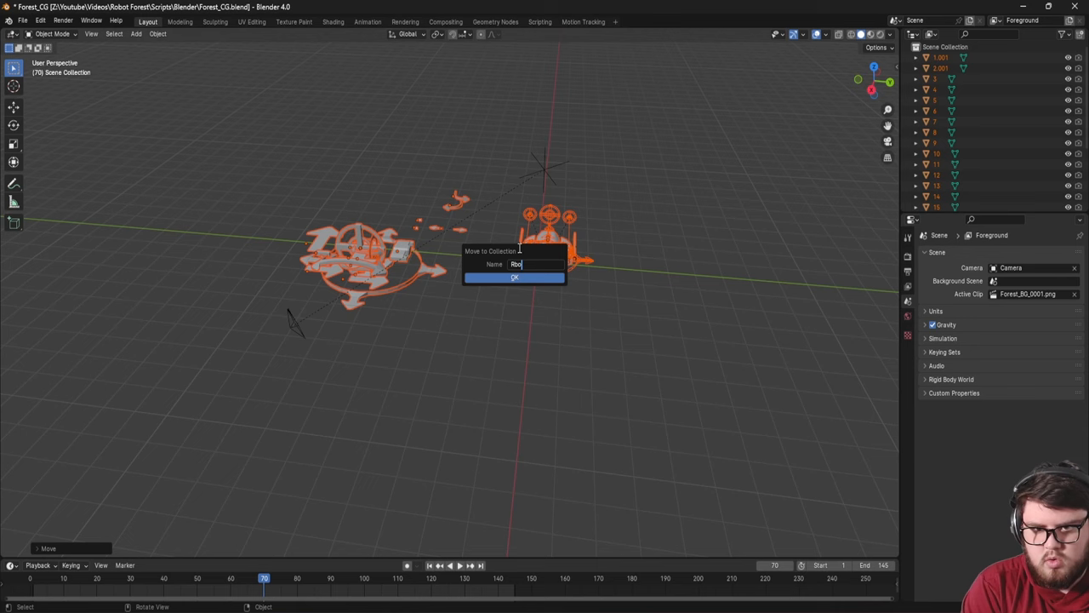
Move the selected drone objects into a new collection named Robot
left_click(514, 276)
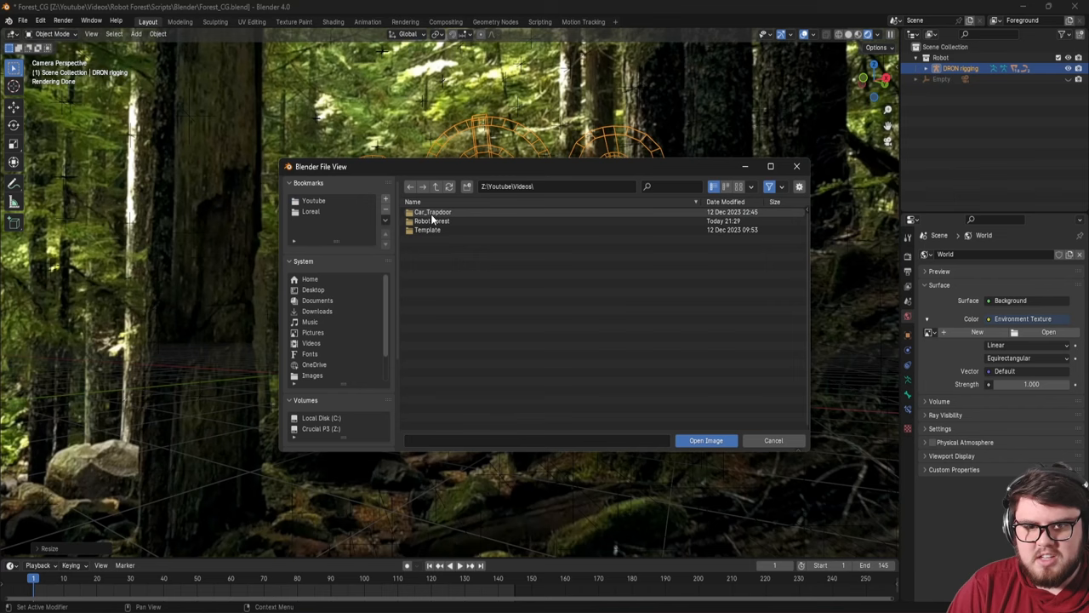
Load rainforest_trail_4k.exr into the world's Environment Texture
left_click(706, 440)
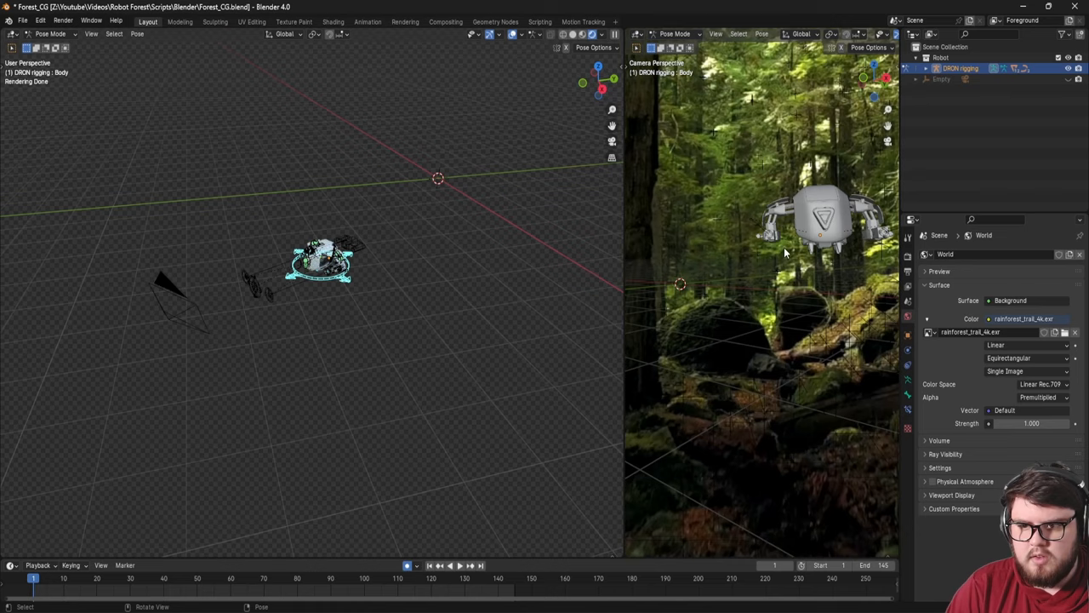
Position the drone in the forest shot, resize the timeline and save Forest_CG.blend
left_click_drag(319, 259, 366, 230)
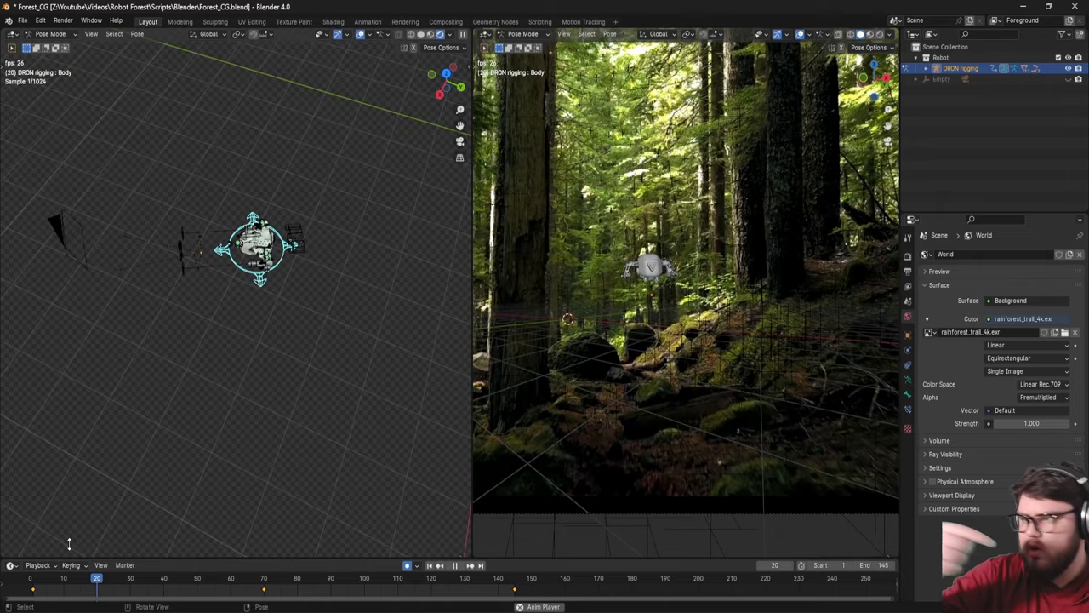
left_click_drag(97, 578, 261, 578)
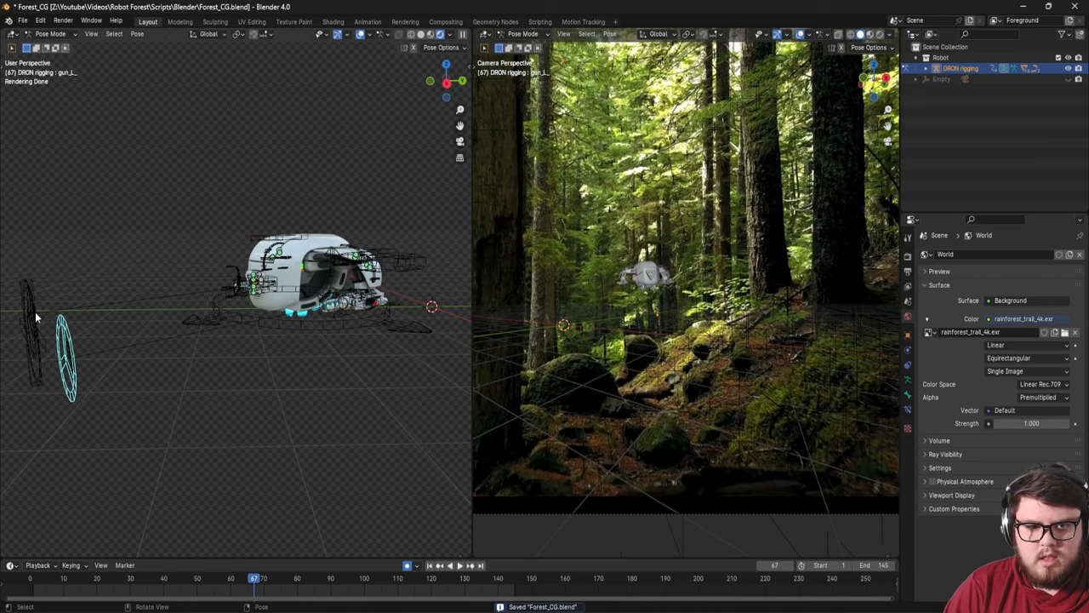
left_click(115, 578)
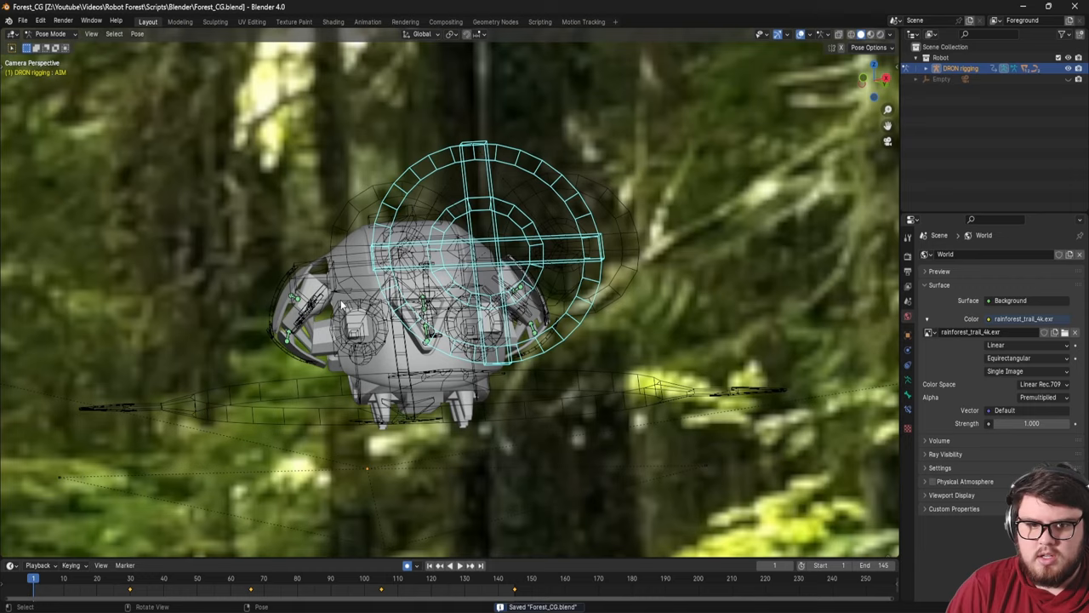
left_click(824, 34)
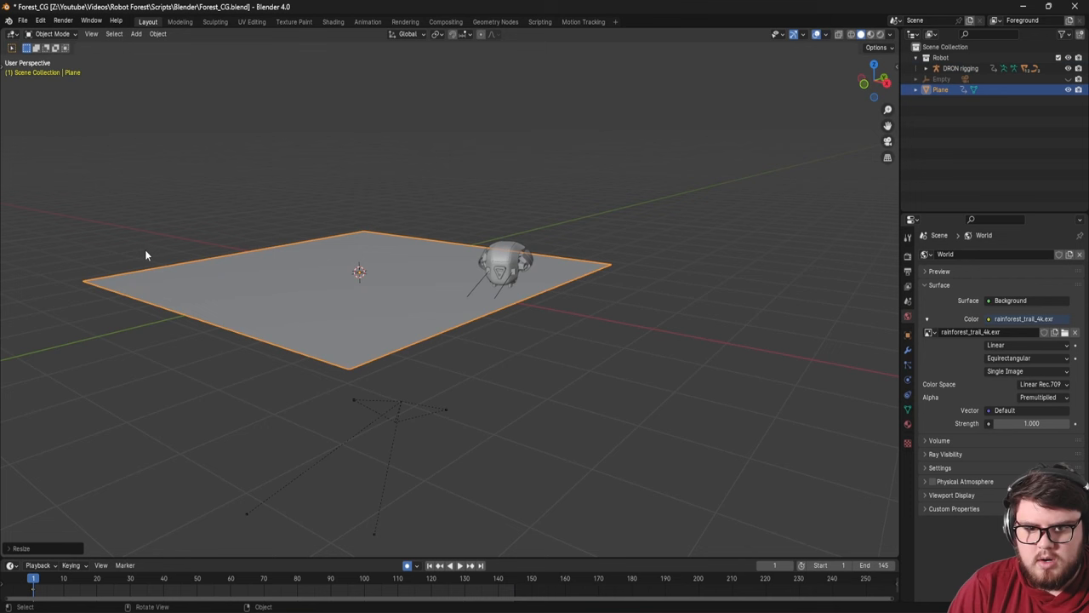
Scale up the mesh plane beneath the drone with S
left_click(438, 565)
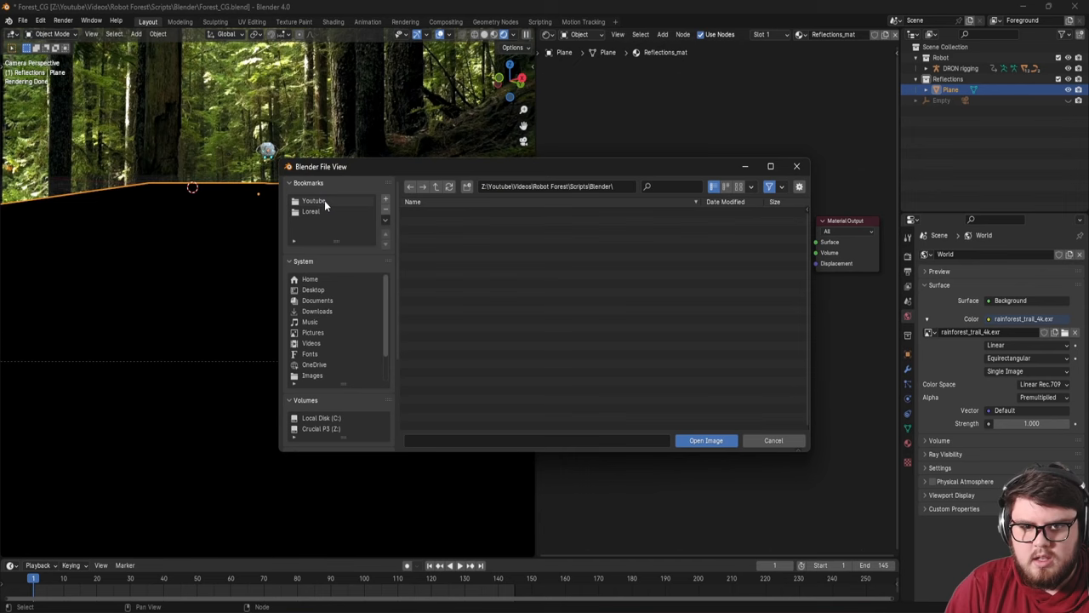
Browse to the bookmarked Youtube folder to load footage into Reflections_mat's Image Texture
left_click(706, 440)
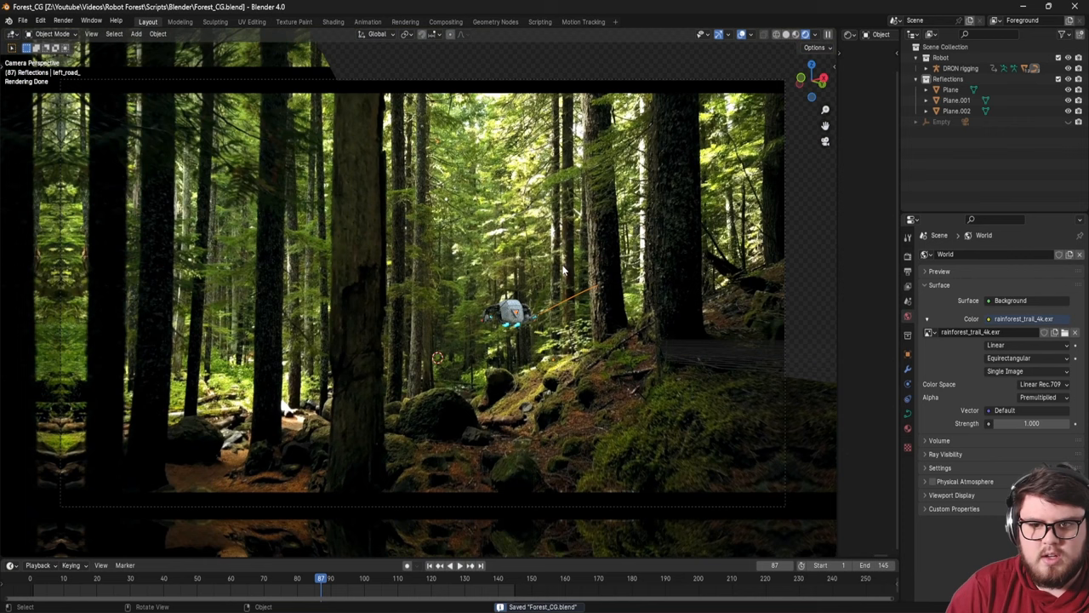
Position the duplicated planes Plane.001 and Plane.002 around the camera view and save
left_click(951, 89)
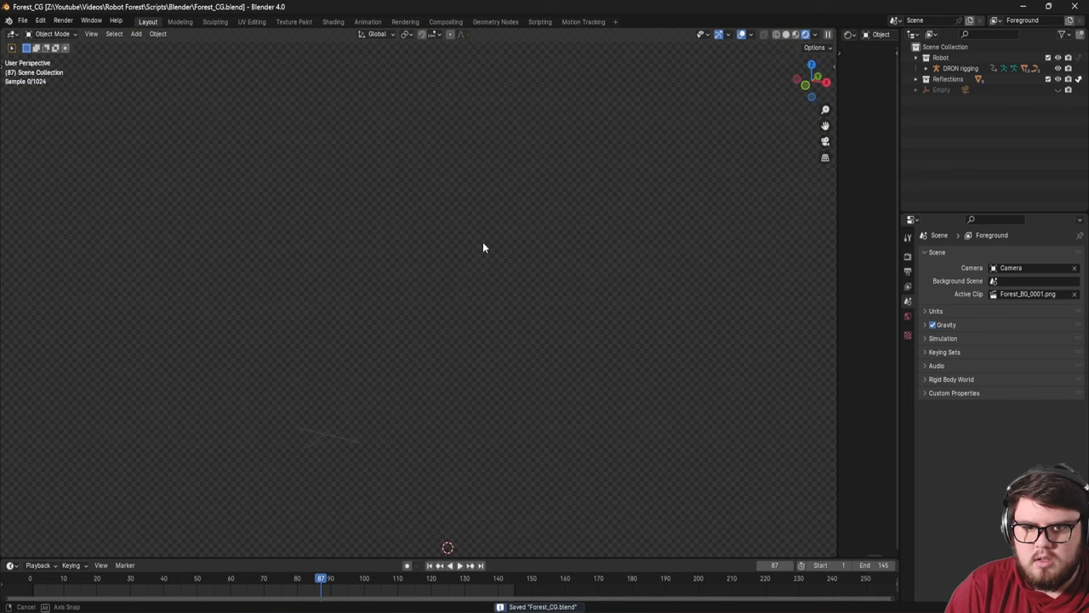
Switch the viewport to Rendered shading with Film > Transparent enabled
left_click(445, 22)
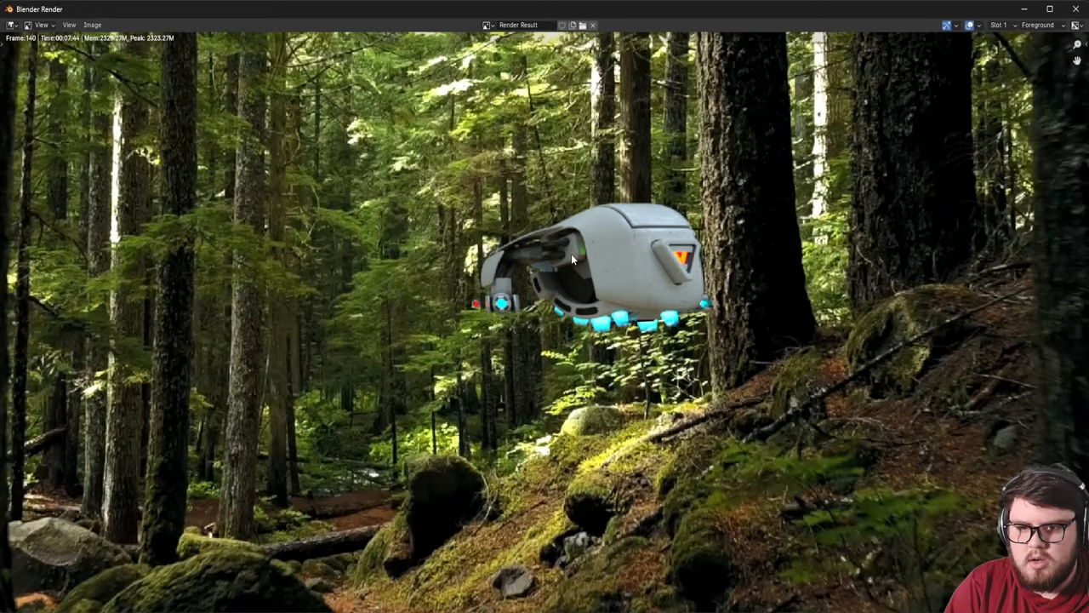
Render the current frame with F12 to see the drone over the forest footage
left_click(1036, 25)
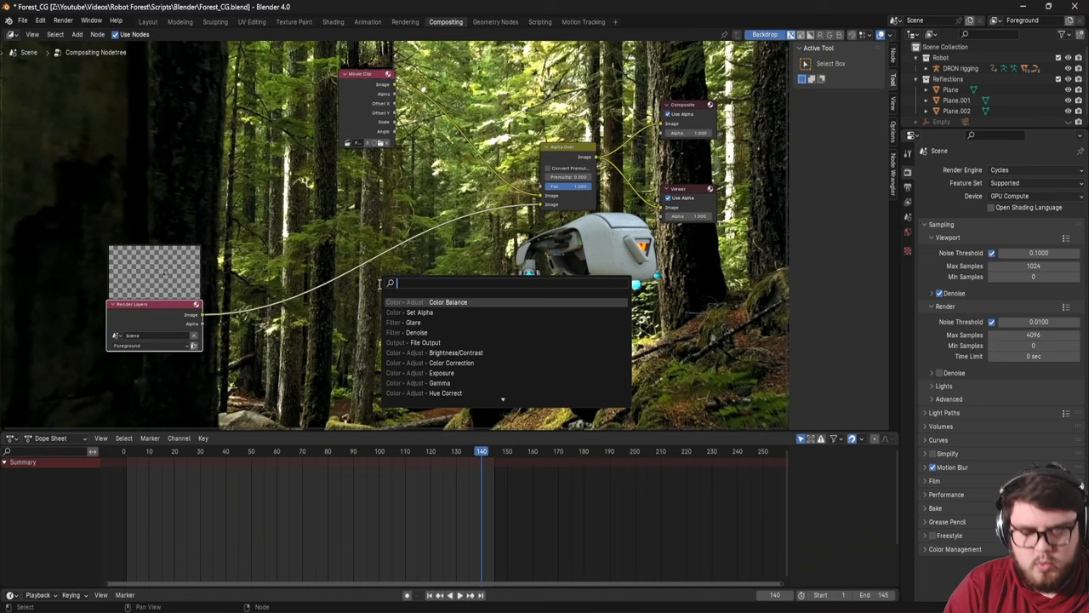
Search 'color', add a Color Balance node, and drop it onto the Render Layers image link
type("color")
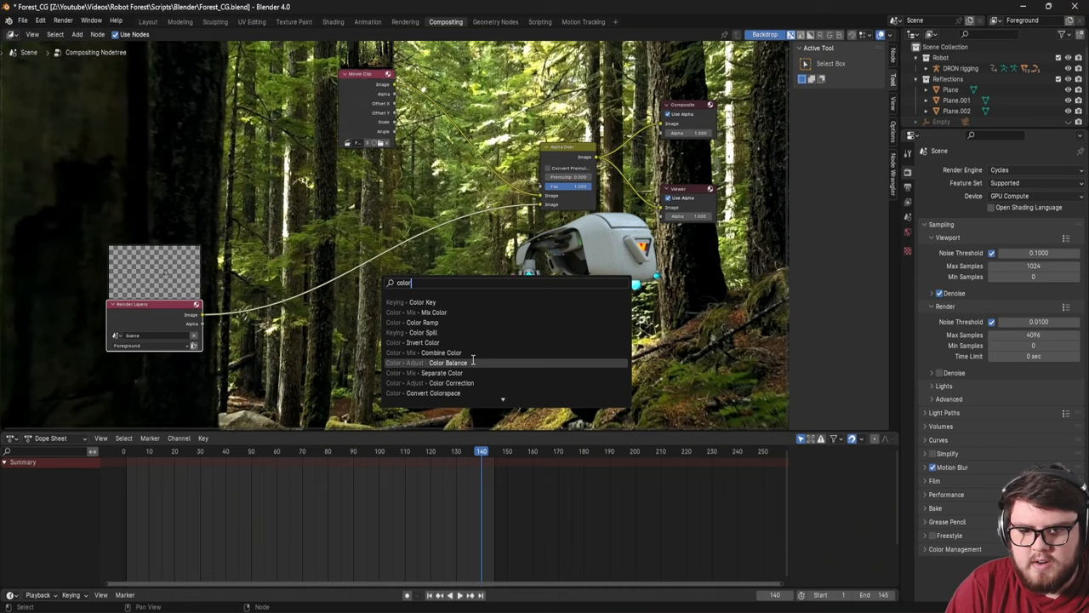
left_click(448, 362)
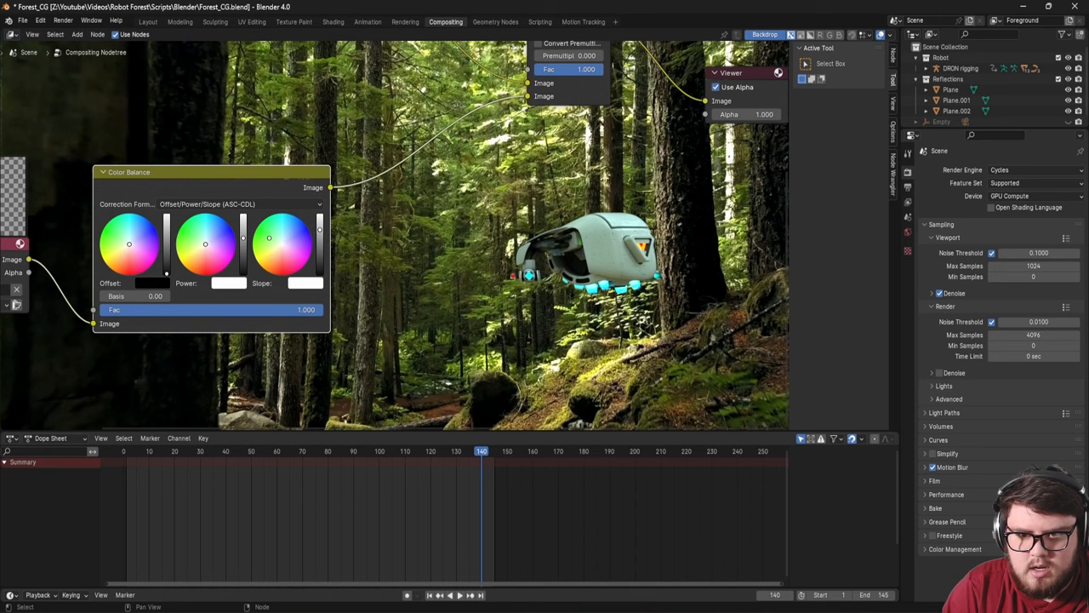
left_click_drag(268, 237, 278, 237)
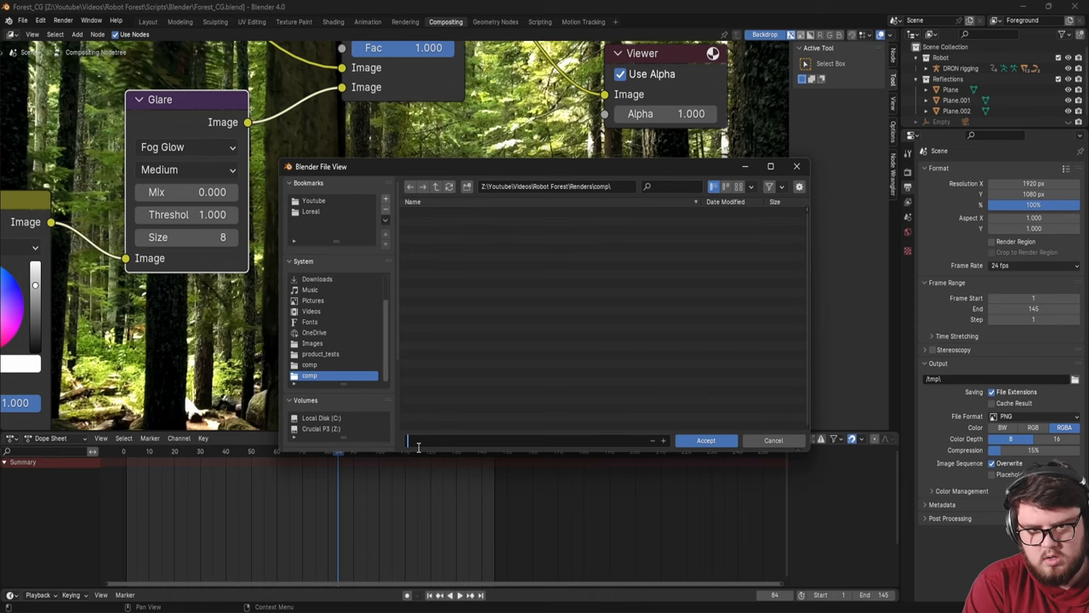
Name the output Robot_comp_v1 in Renders/comp and set File Format to FFmpeg Video
left_click(705, 439)
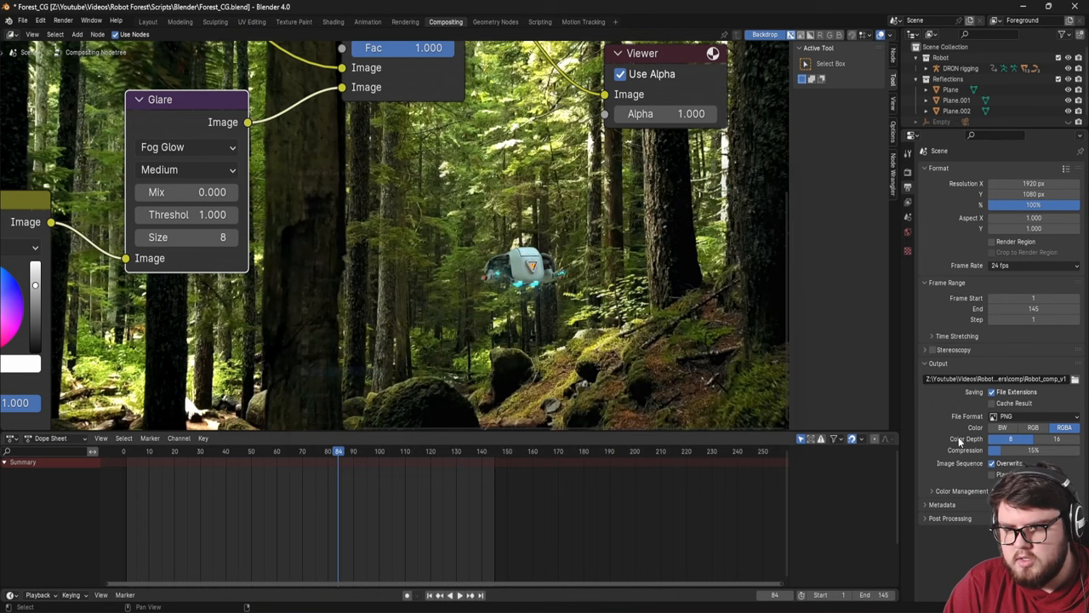
left_click(1029, 416)
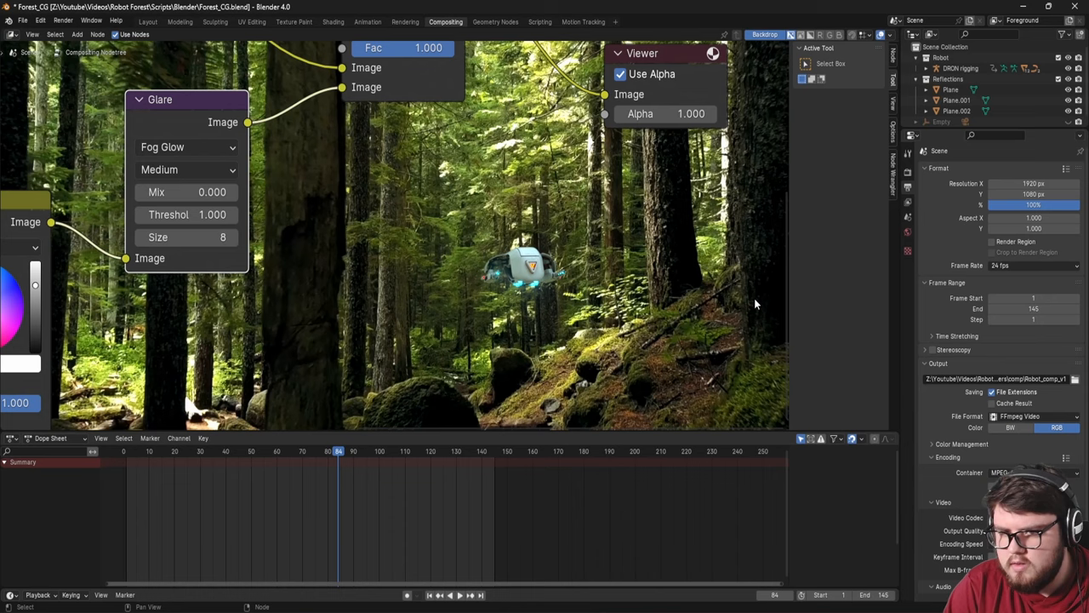